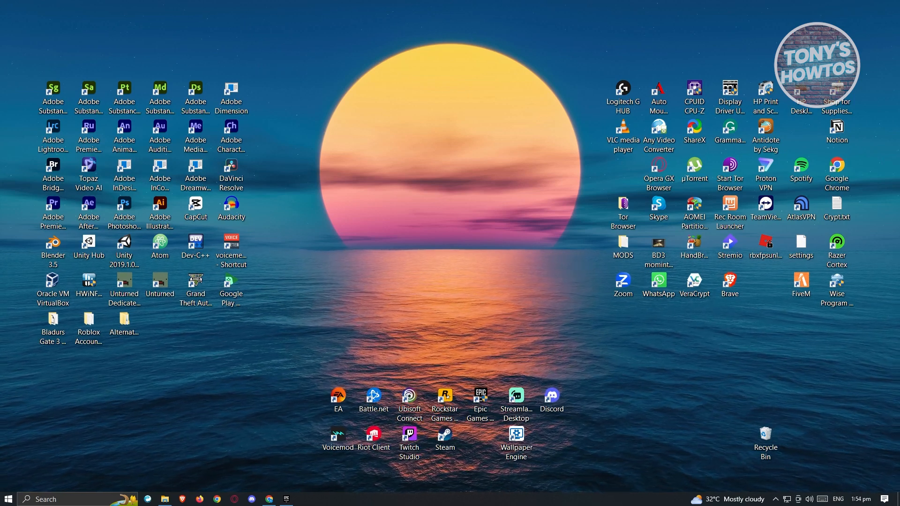
Launch Chrome, search Google for 'epic games' and follow the Epic Games Store result.
{"action": "left_click", "coordinate": [269, 499]}
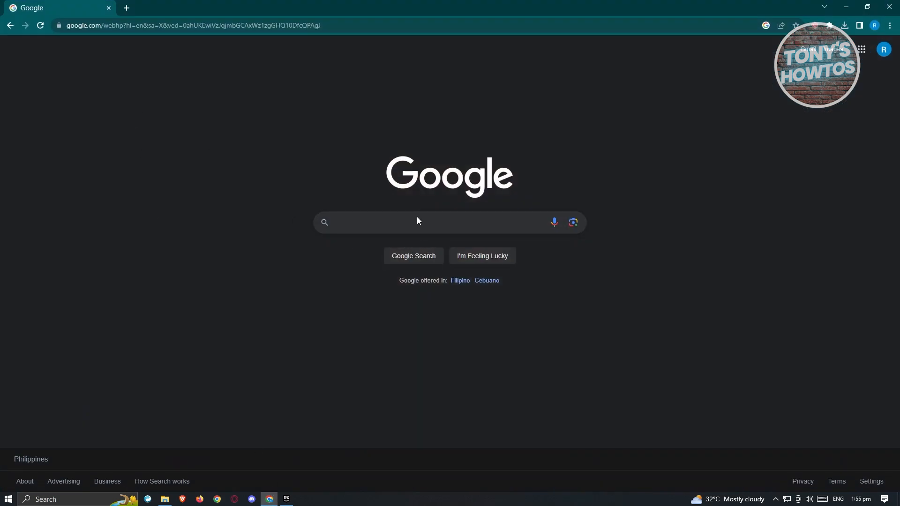
{"action": "type", "text": "epic games"}
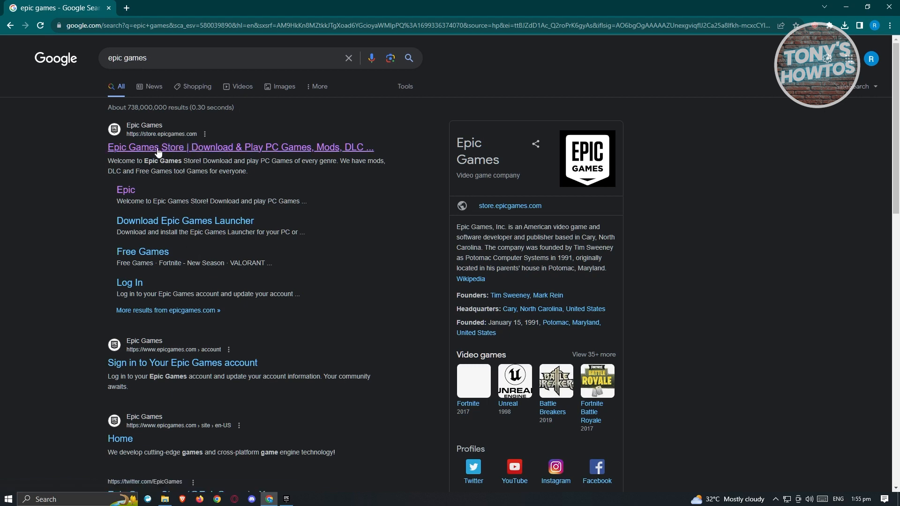
{"action": "left_click", "coordinate": [240, 147]}
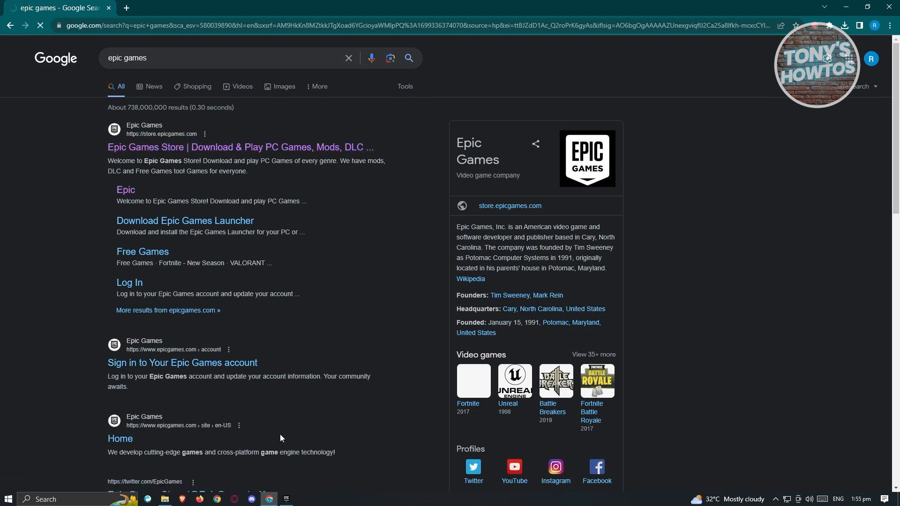
{"action": "left_click", "coordinate": [241, 148]}
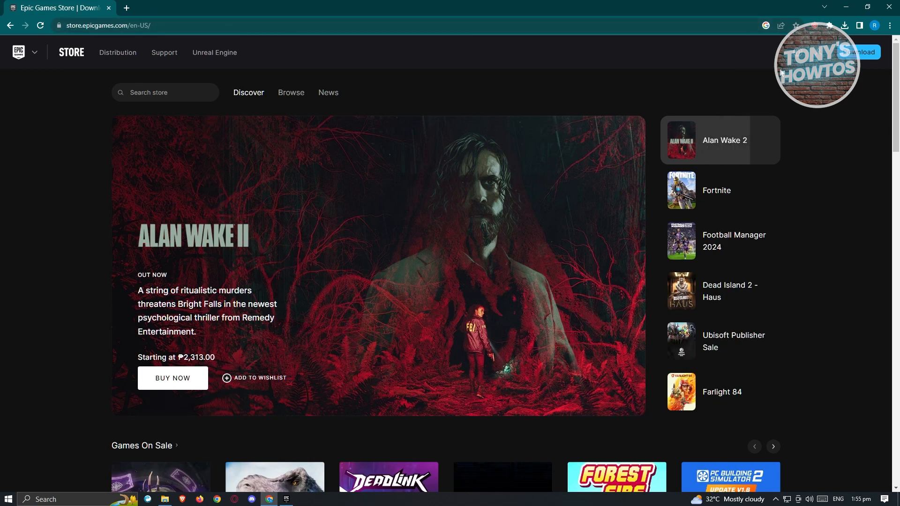
Download the EpicInstaller from the store page's Download button.
{"action": "left_click", "coordinate": [716, 190]}
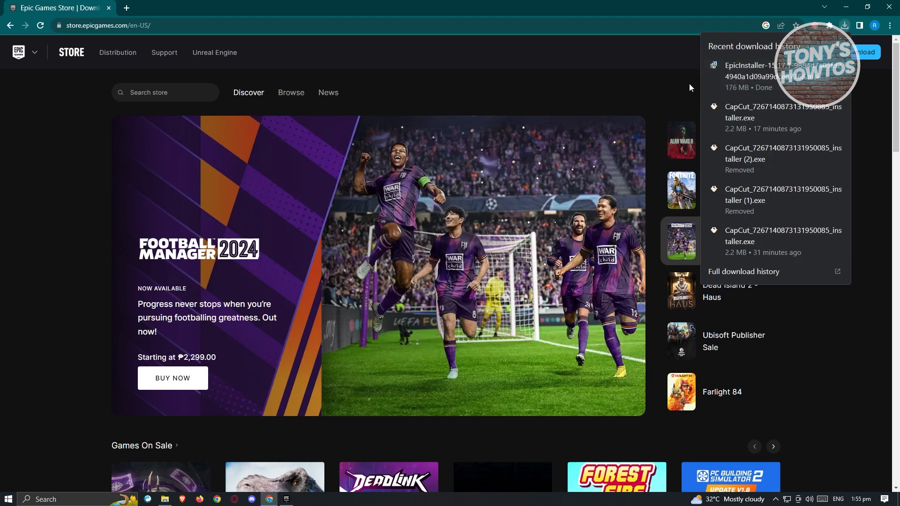
Run the downloaded EpicInstaller from Chrome and bring the setup wizard forward.
{"action": "left_click", "coordinate": [781, 76]}
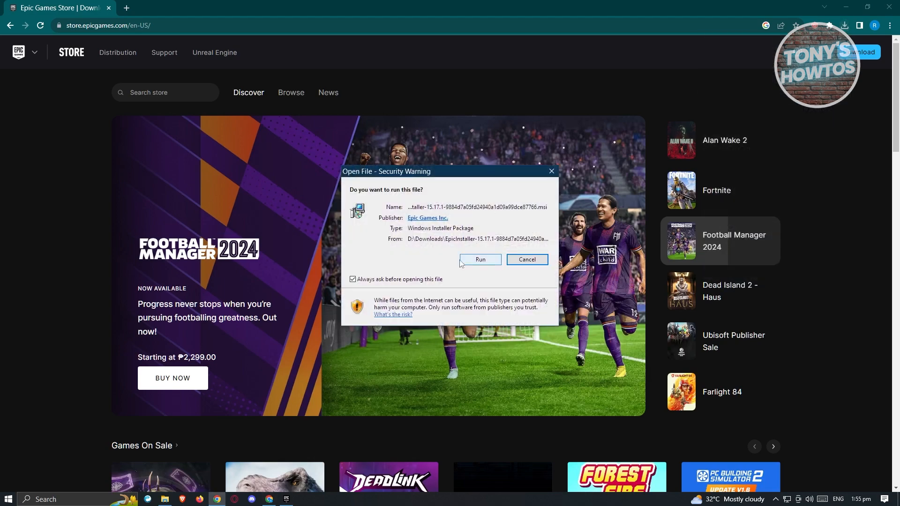
{"action": "left_click", "coordinate": [480, 260]}
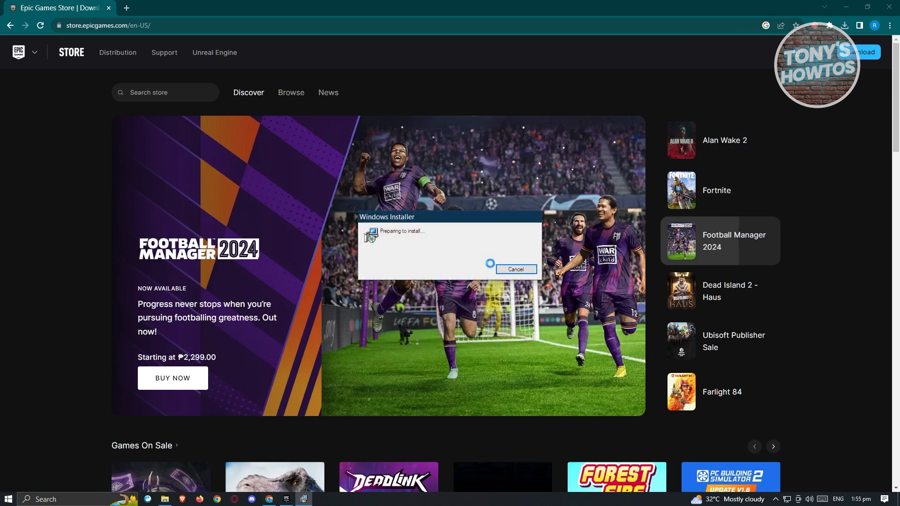
{"action": "left_click", "coordinate": [515, 270]}
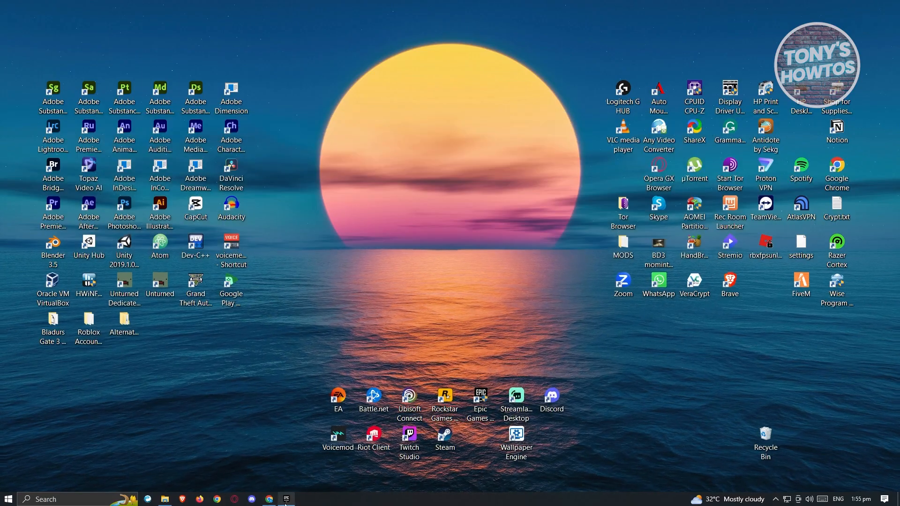
{"action": "mouse_move", "coordinate": [339, 349]}
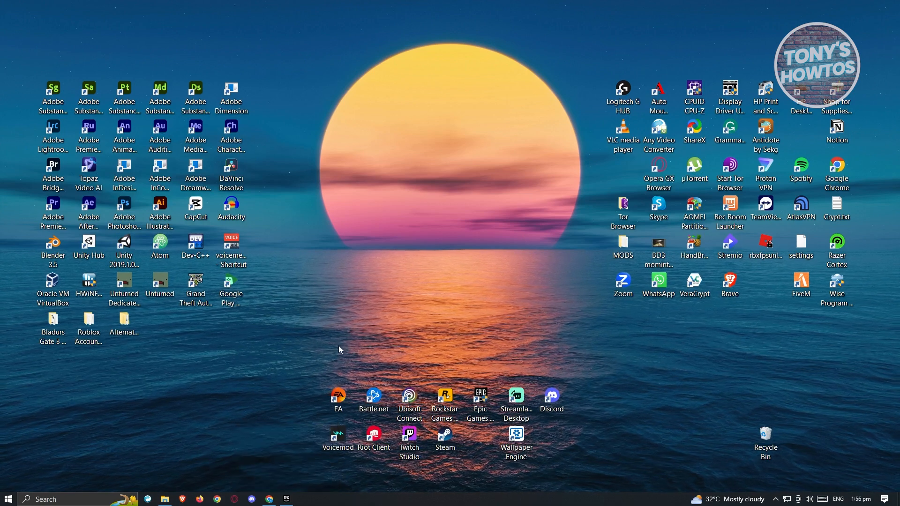
{"action": "left_click", "coordinate": [480, 402]}
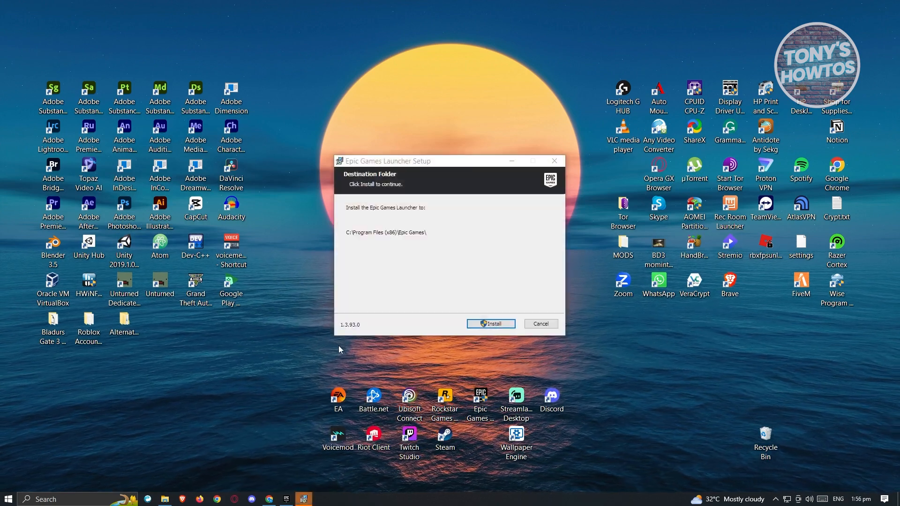
{"action": "mouse_move", "coordinate": [392, 200]}
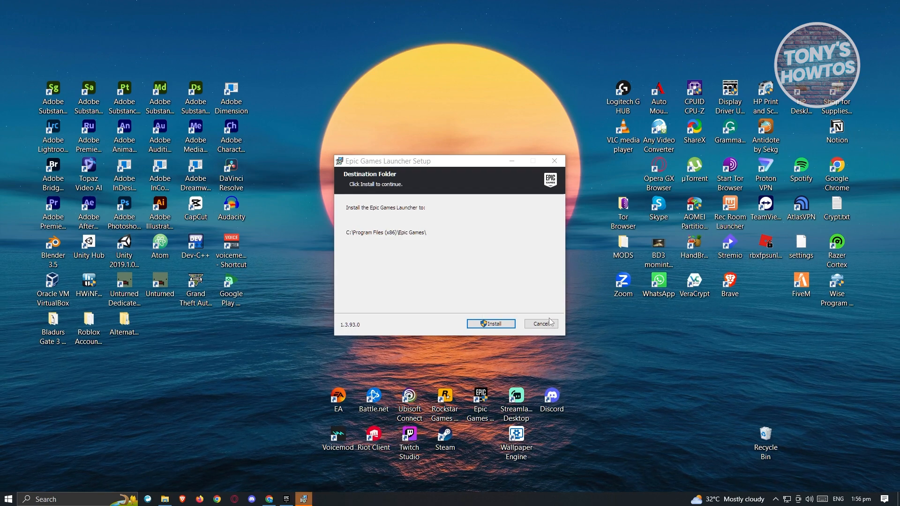
Cancel the launcher setup, confirm, and finish the interrupted wizard.
{"action": "left_click", "coordinate": [540, 323]}
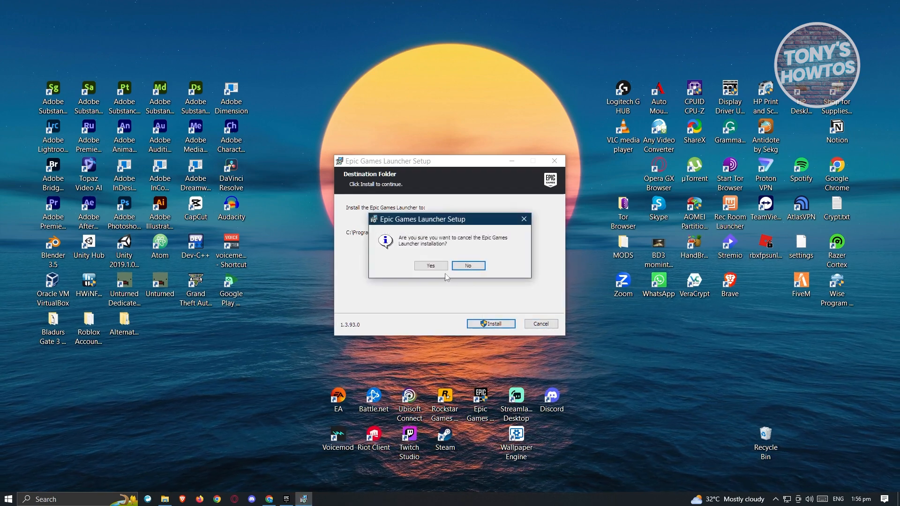
{"action": "left_click", "coordinate": [430, 266]}
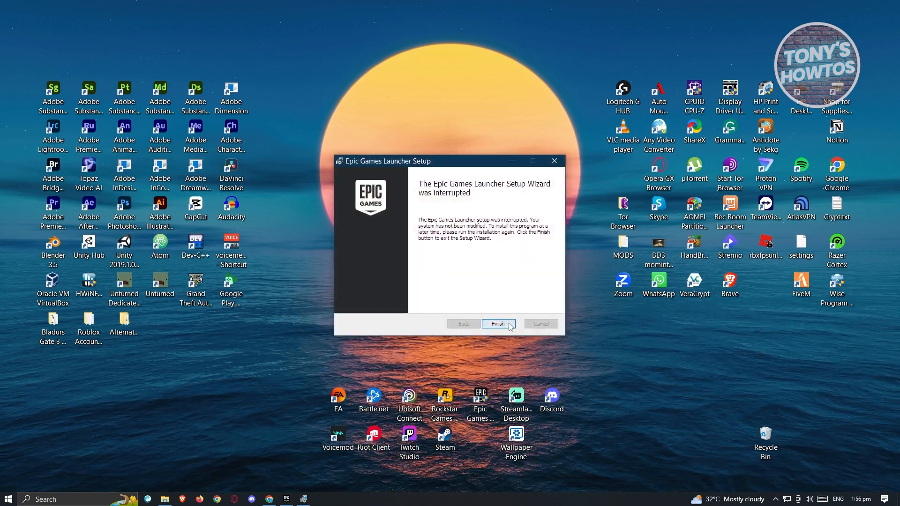
{"action": "left_click", "coordinate": [497, 324]}
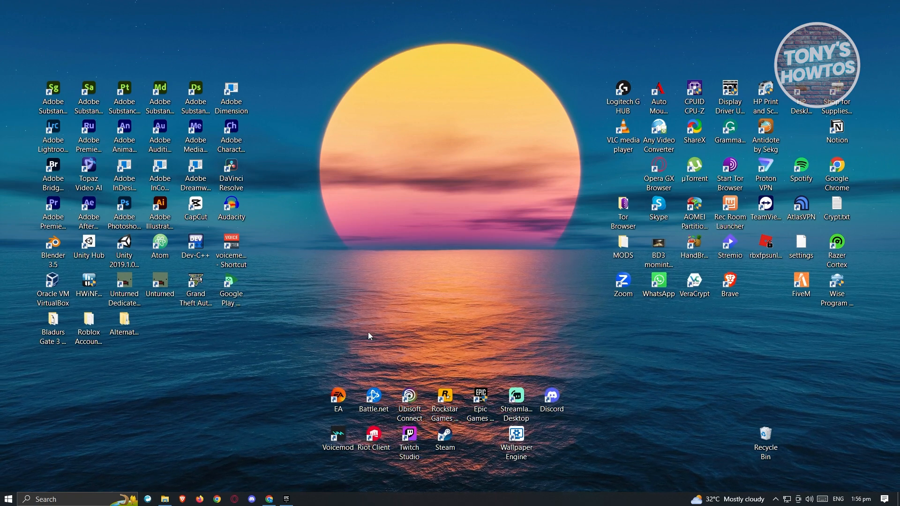
Start Epic Games Launcher from the desktop shortcut and choose Google sign-in.
{"action": "double_click", "coordinate": [480, 399]}
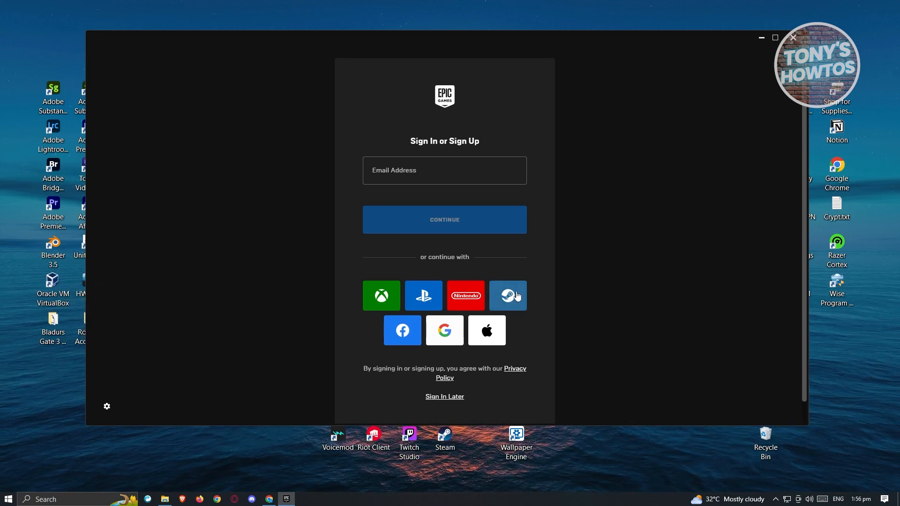
{"action": "mouse_move", "coordinate": [445, 396]}
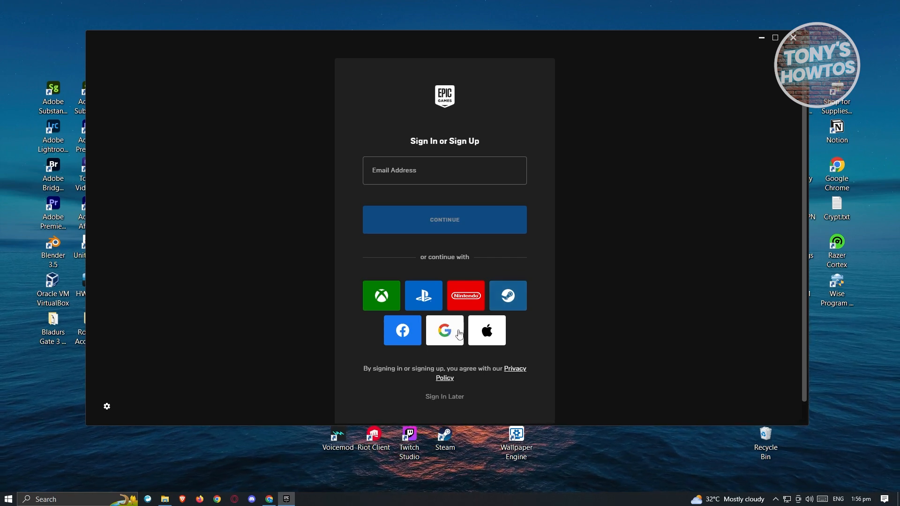
{"action": "left_click", "coordinate": [444, 330]}
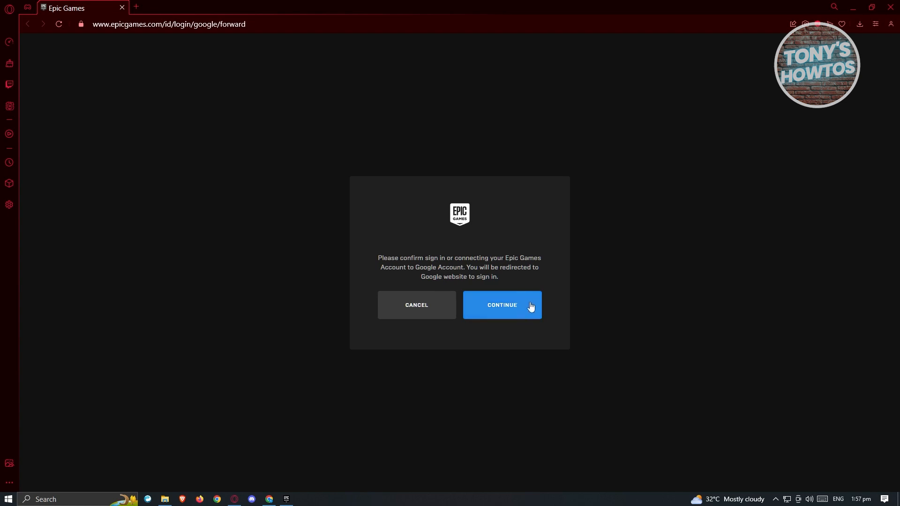
{"action": "mouse_move", "coordinate": [2, 382]}
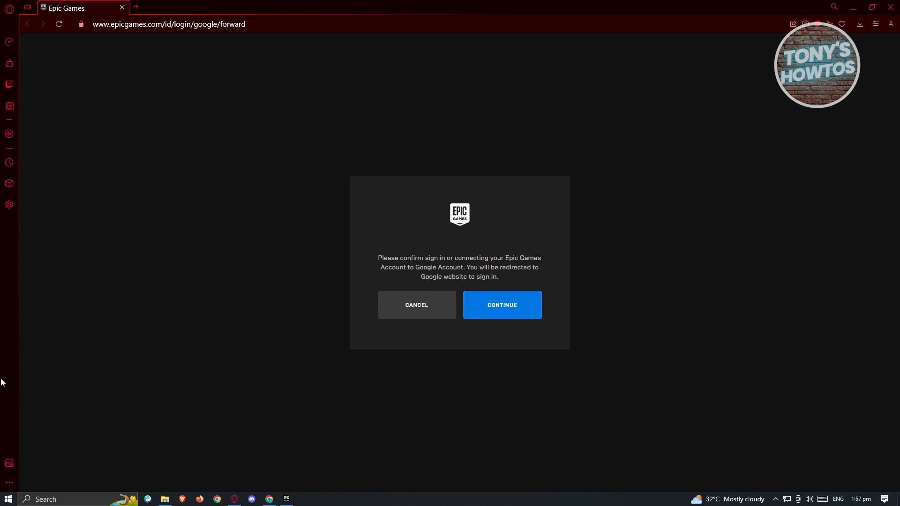
Continue through the Google confirmation and 'Almost done' pages to sign the launcher in.
{"action": "left_click", "coordinate": [500, 304]}
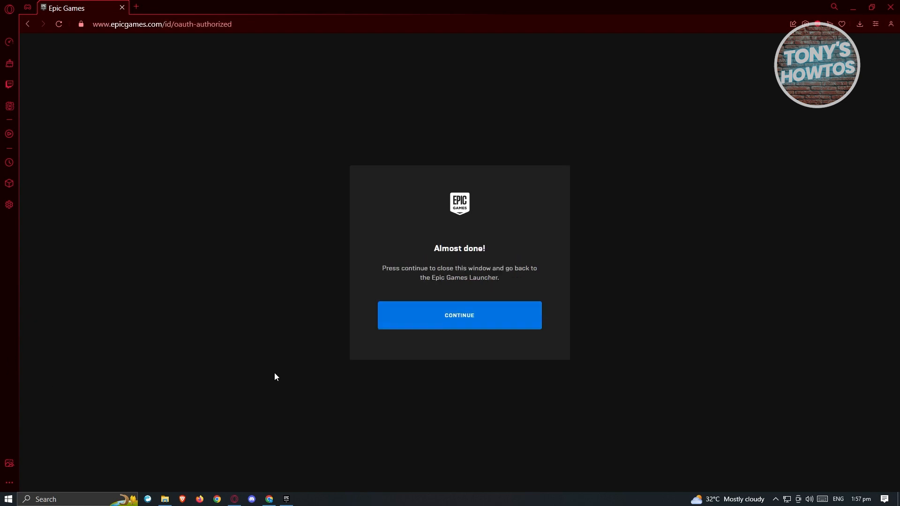
{"action": "mouse_move", "coordinate": [481, 323]}
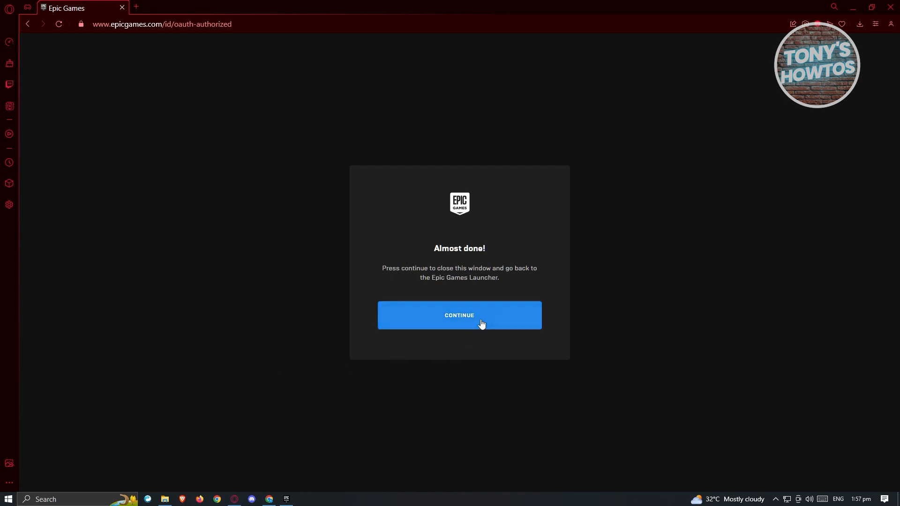
{"action": "left_click", "coordinate": [459, 316]}
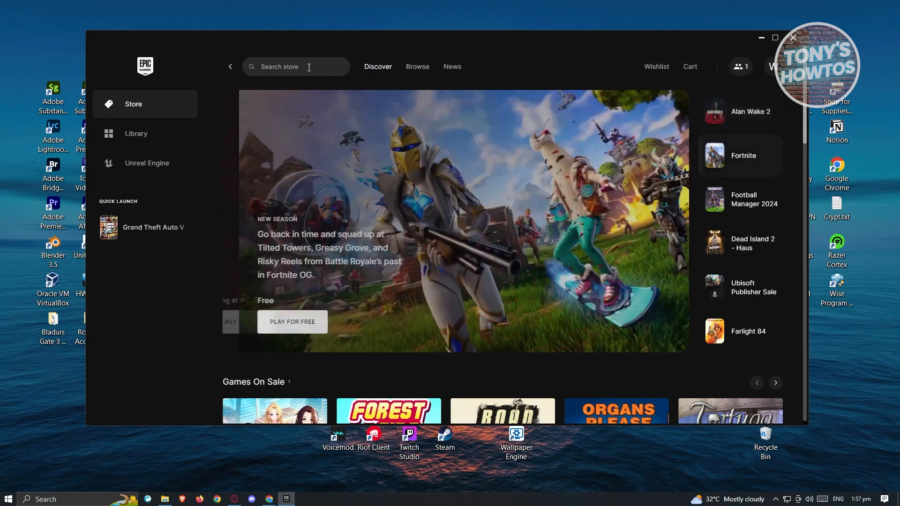
Search the store for 'Fortnite', reach its page and accept the unrated content notice.
{"action": "type", "text": "f"}
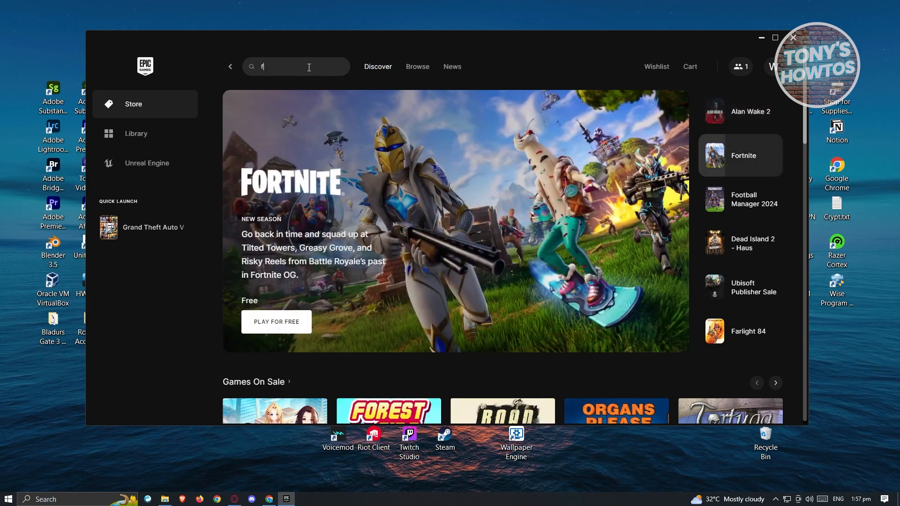
{"action": "type", "text": "ortnite"}
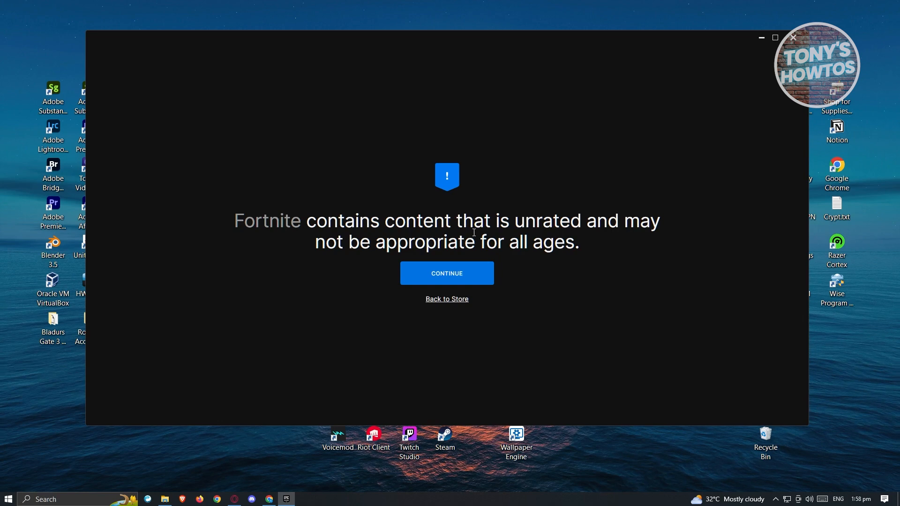
{"action": "left_click", "coordinate": [446, 273]}
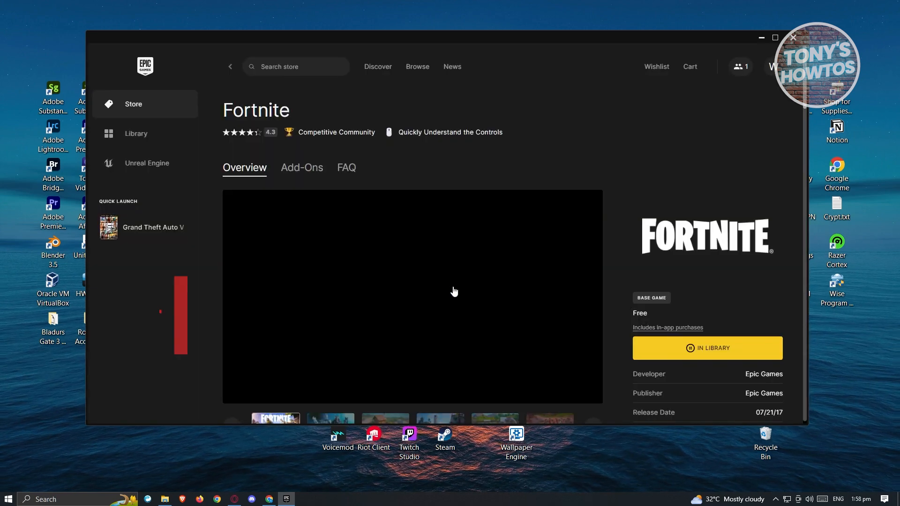
{"action": "scroll", "scroll_direction": "down", "scroll_amount": 3}
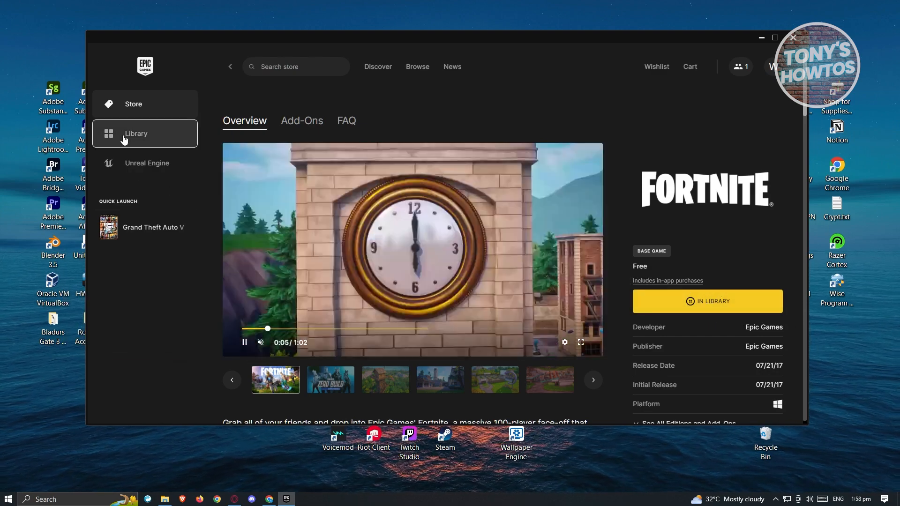
In the Library, begin installing Fortnite.
{"action": "left_click", "coordinate": [136, 133]}
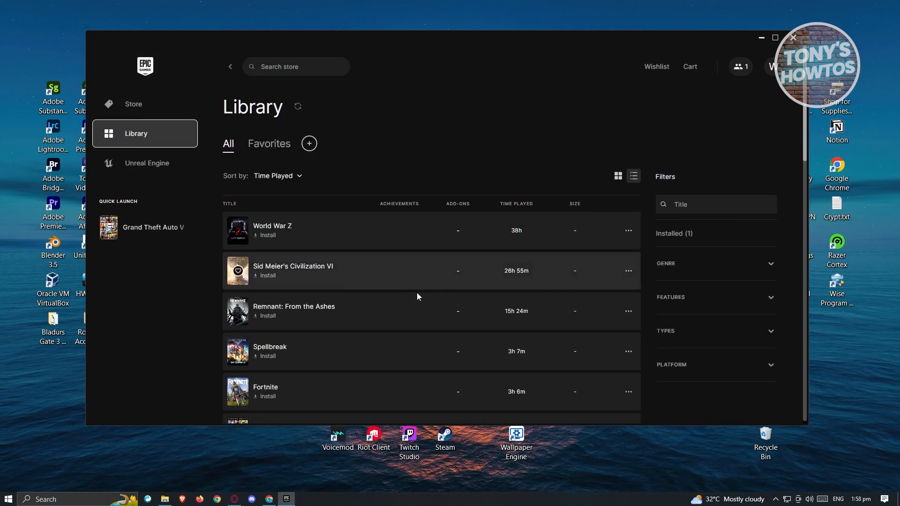
{"action": "scroll", "scroll_direction": "down", "scroll_amount": 3}
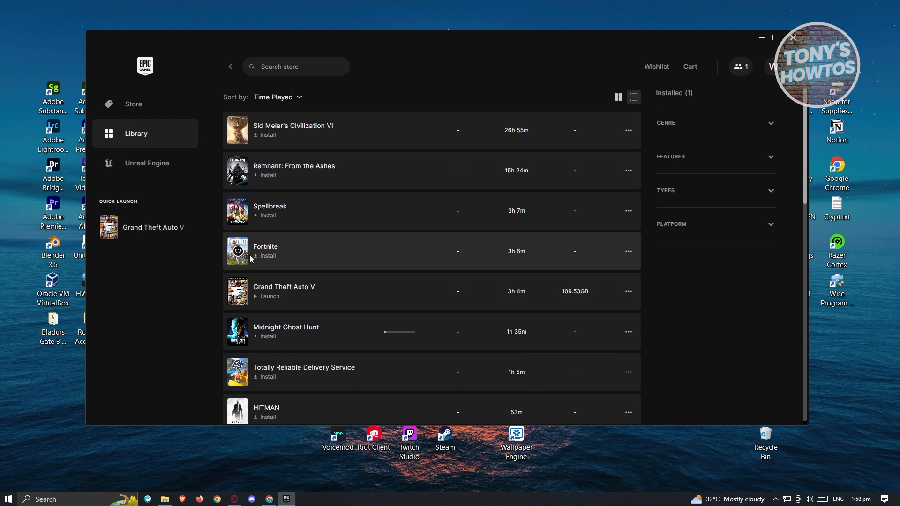
{"action": "left_click", "coordinate": [264, 255]}
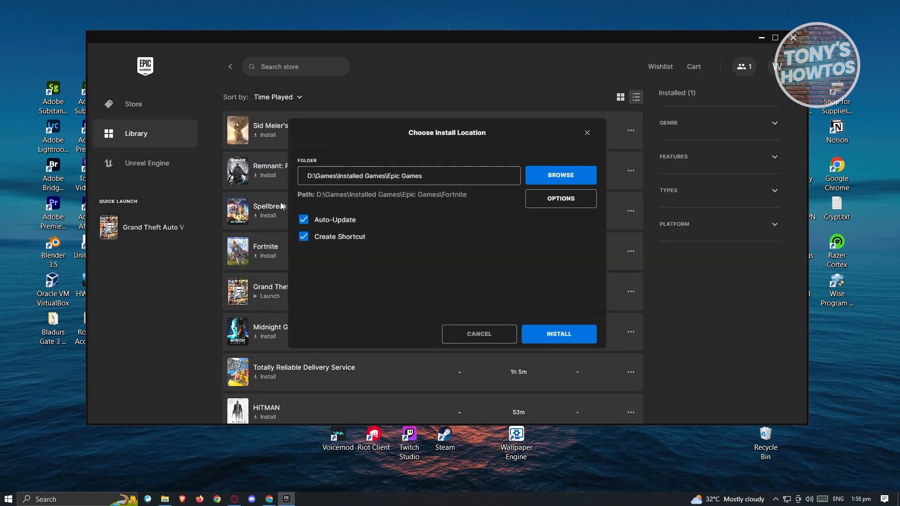
{"action": "mouse_move", "coordinate": [329, 244]}
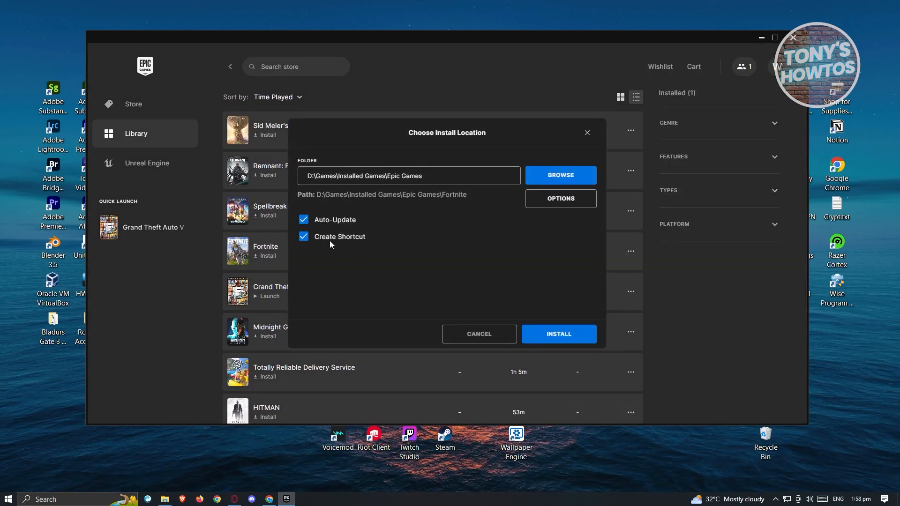
Confirm the D:\Games\Installed Games\Epic Games folder in Choose Install Location and start the install.
{"action": "triple_click", "coordinate": [408, 175]}
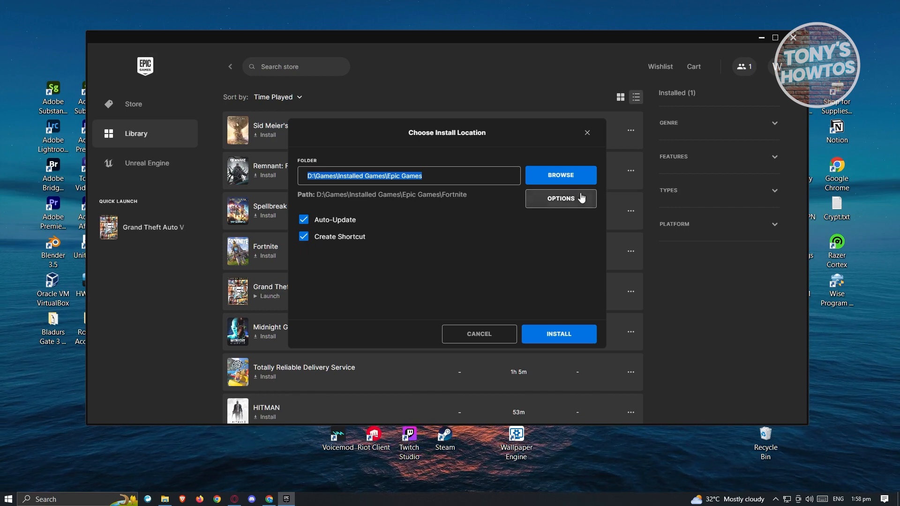
{"action": "left_click", "coordinate": [557, 334]}
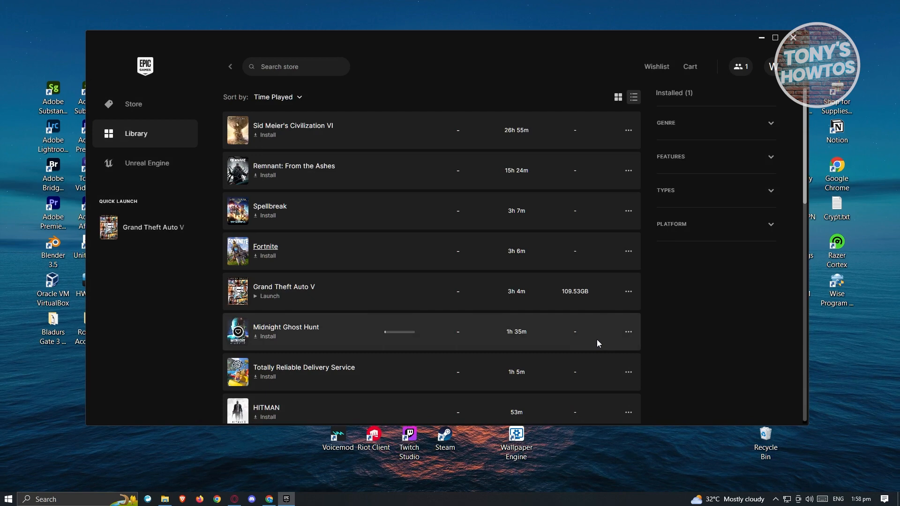